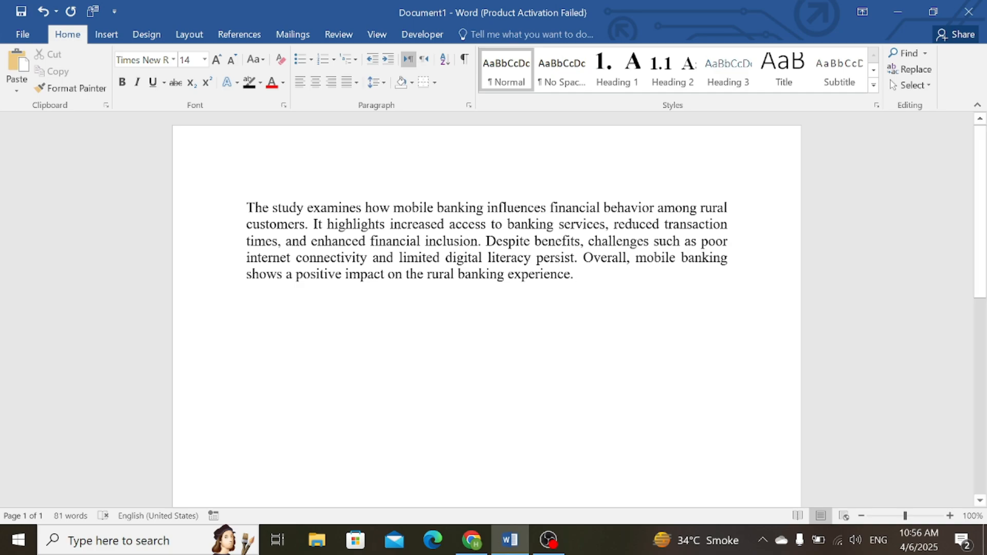
- Show the citation tools and review the style list, keeping IEEE as the citation style
left_click(238, 34)
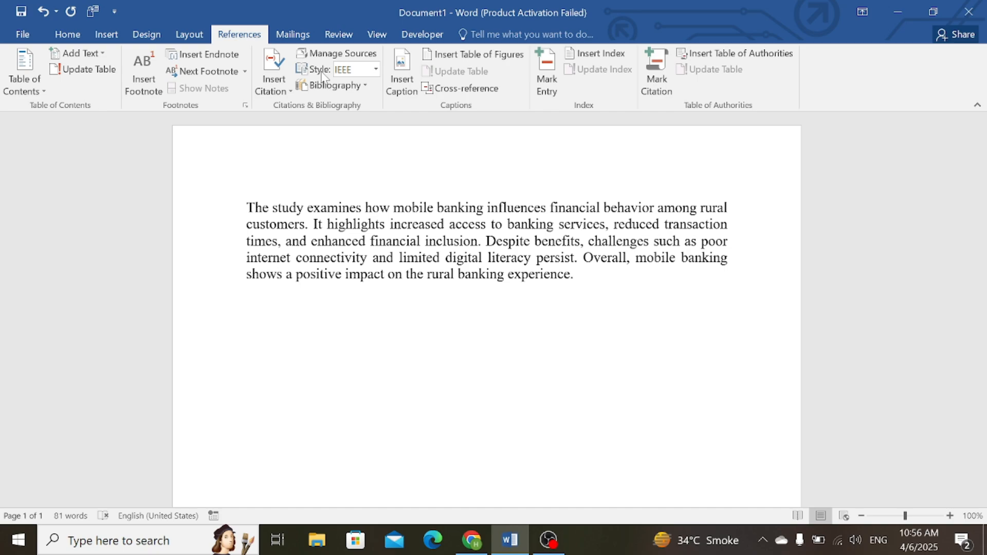
left_click(376, 69)
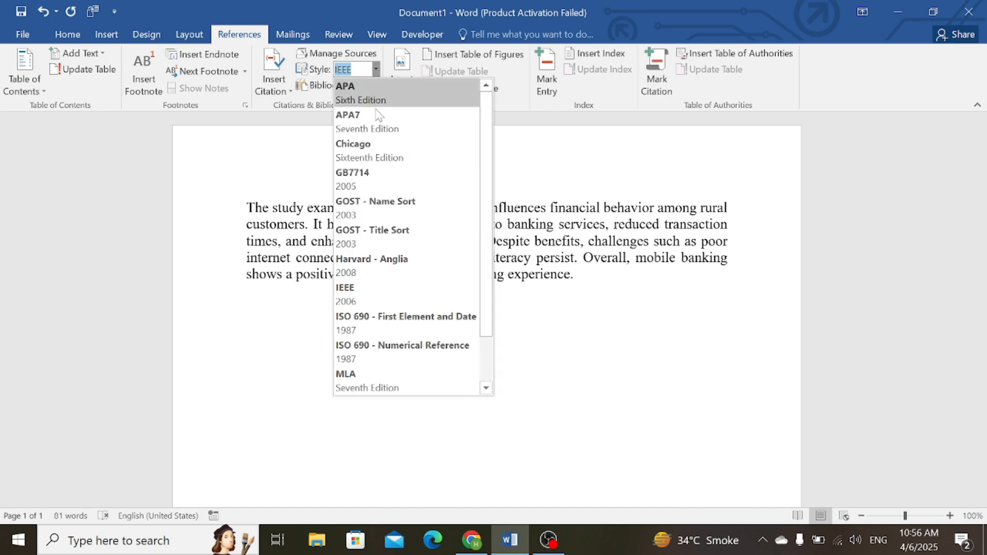
mouse_move(370, 119)
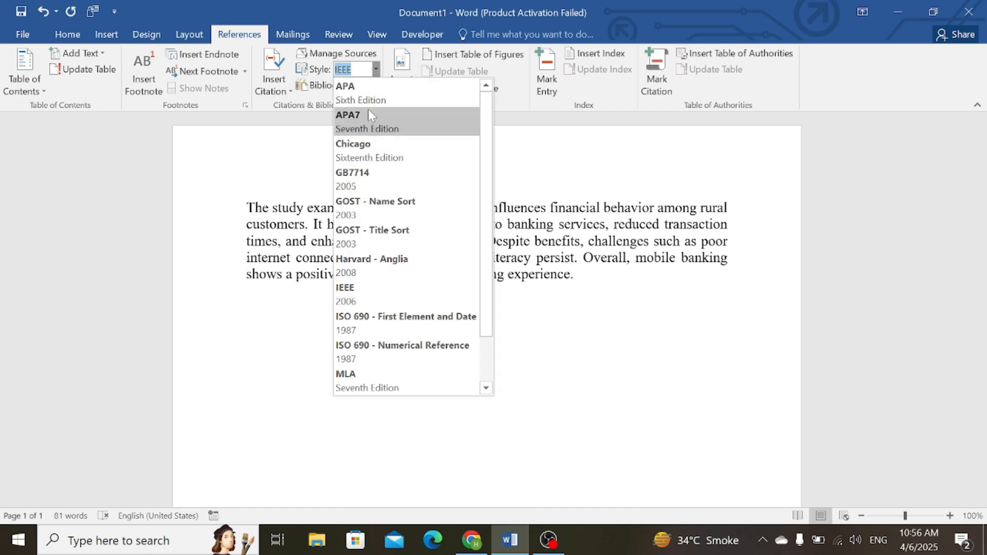
mouse_move(371, 260)
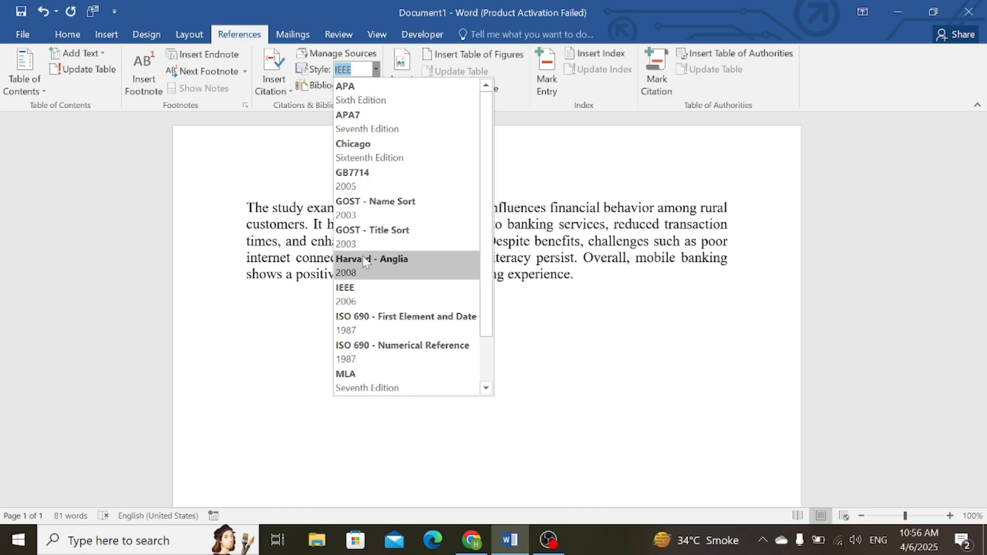
mouse_move(364, 294)
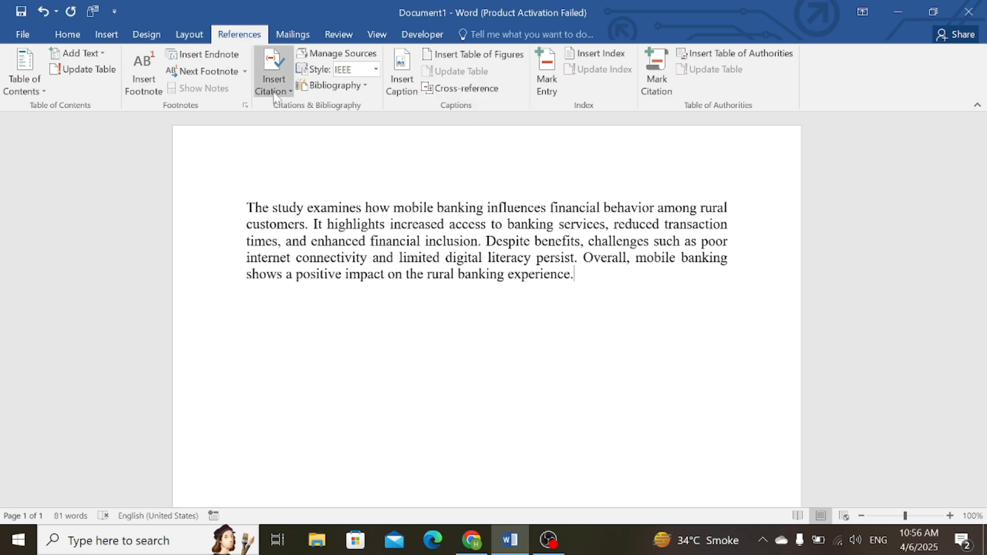
- After the paragraph, start a new citation source via Insert Citation > Add New Source
left_click(271, 71)
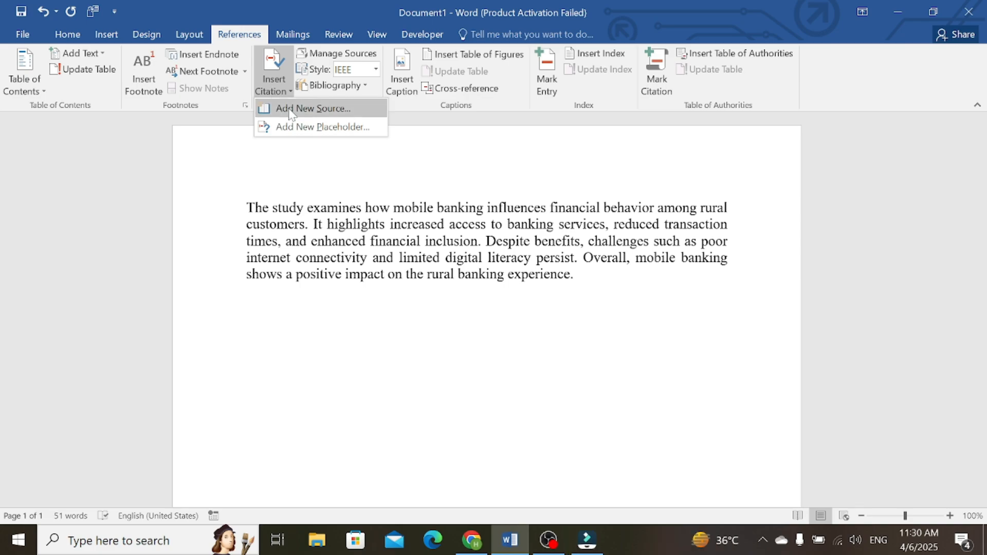
left_click(312, 108)
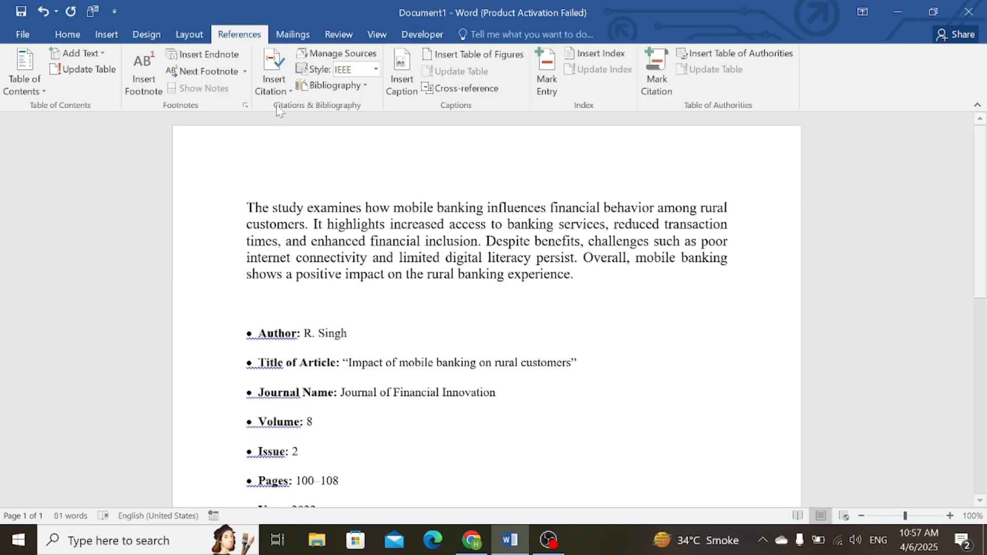
left_click(274, 69)
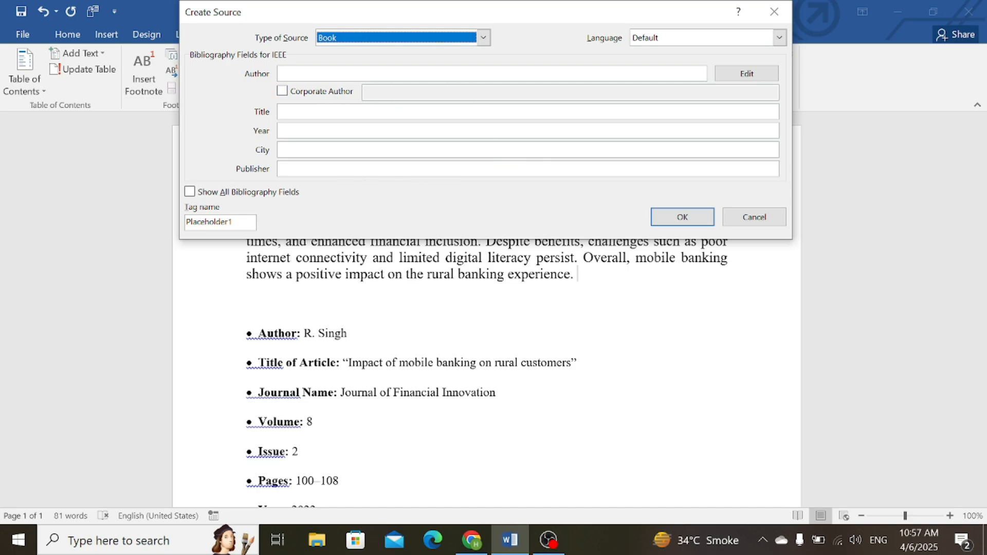
- Set the new source's type to Journal Article and begin the author as "R."
left_click(483, 37)
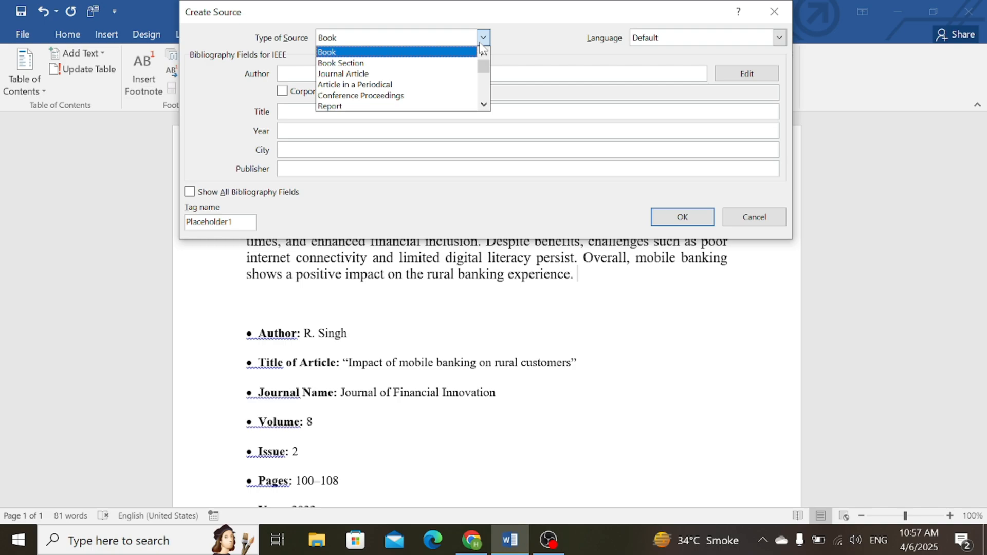
mouse_move(355, 84)
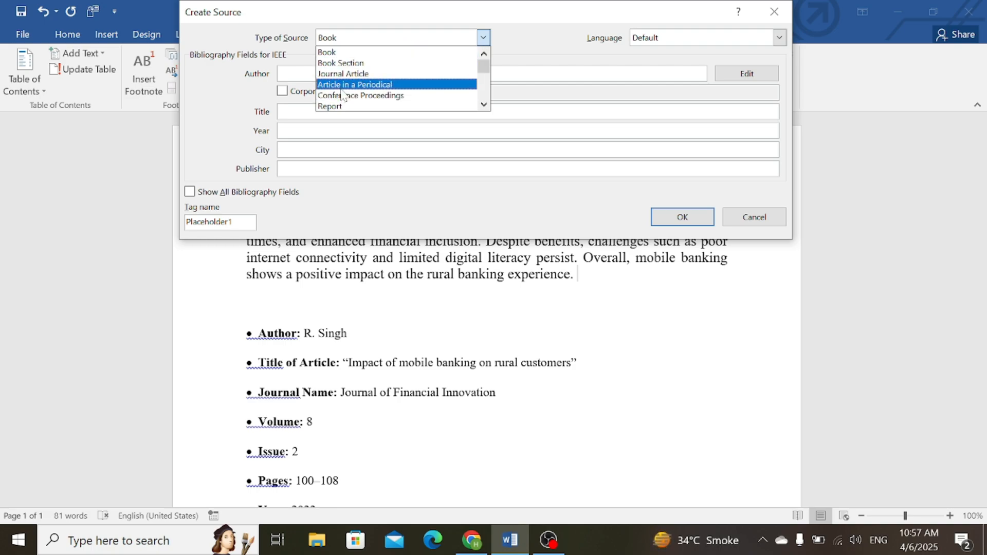
mouse_move(343, 74)
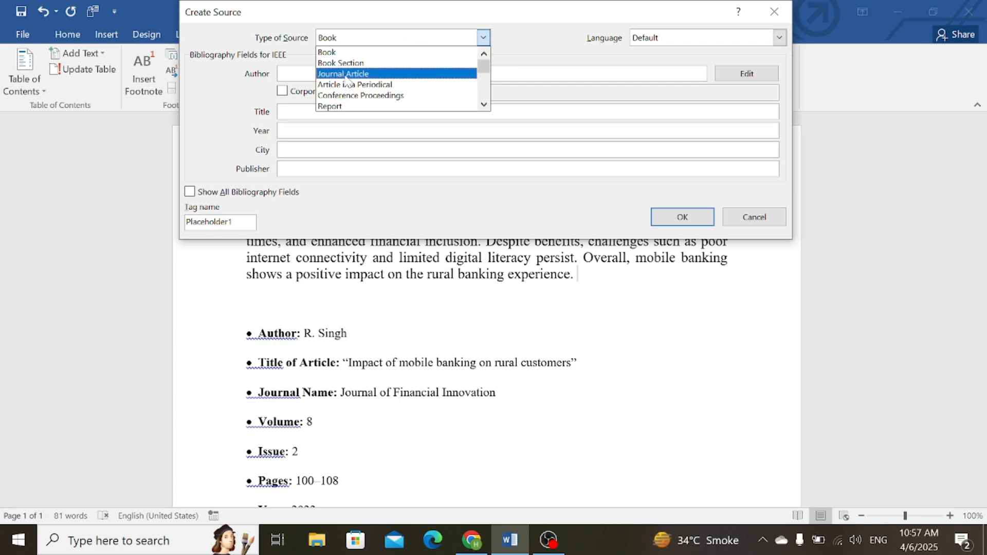
left_click(343, 74)
type("R.")
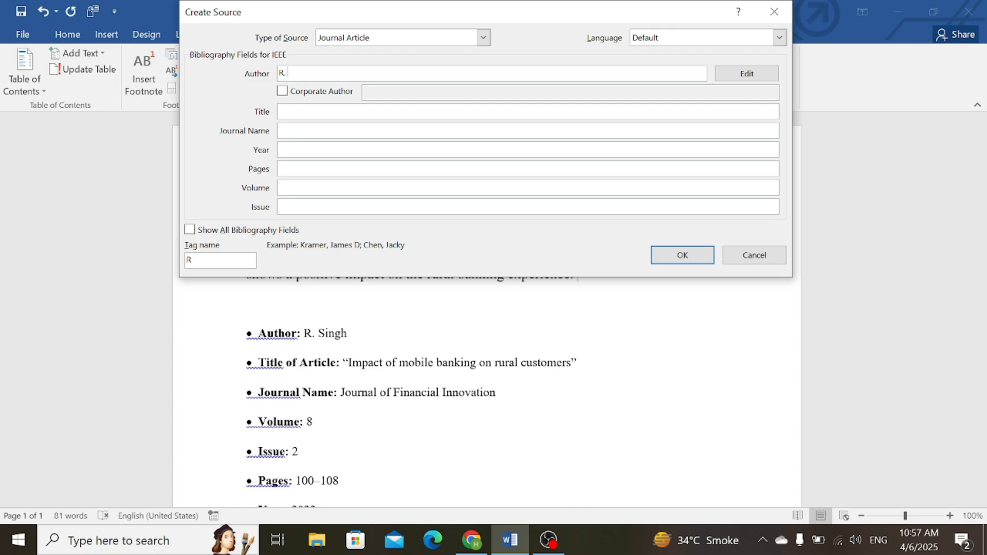
- Enter R. Singh's article: title, journal name, 2022, pages 100-108, volume 8, issue 2
type("Impact of mobile banking on rural customers")
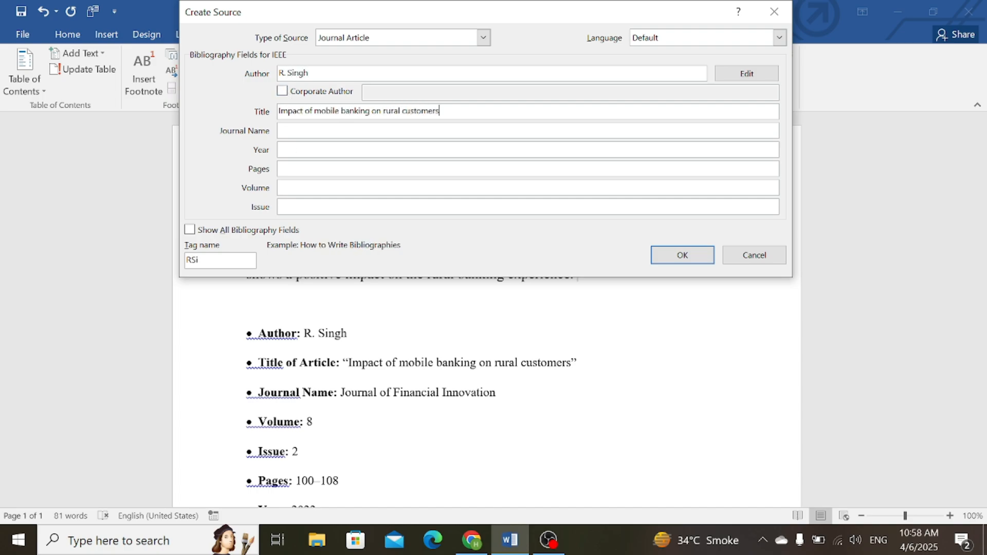
type("journal of finnancial innovation")
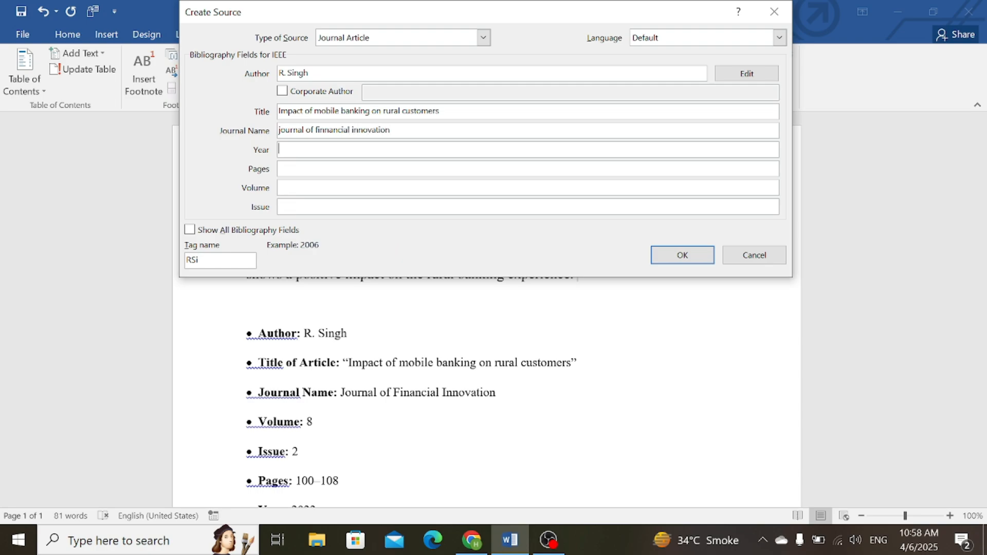
type("100-")
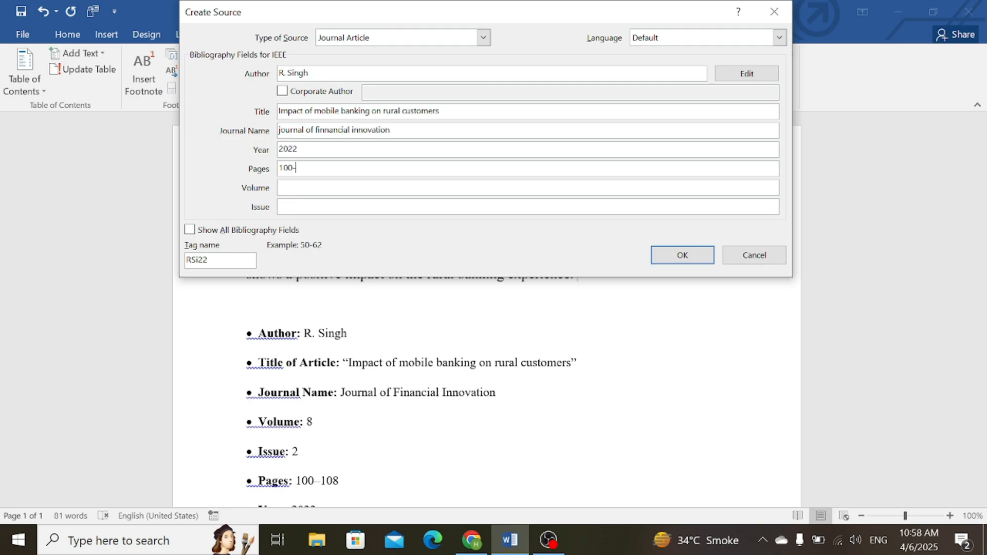
type("2")
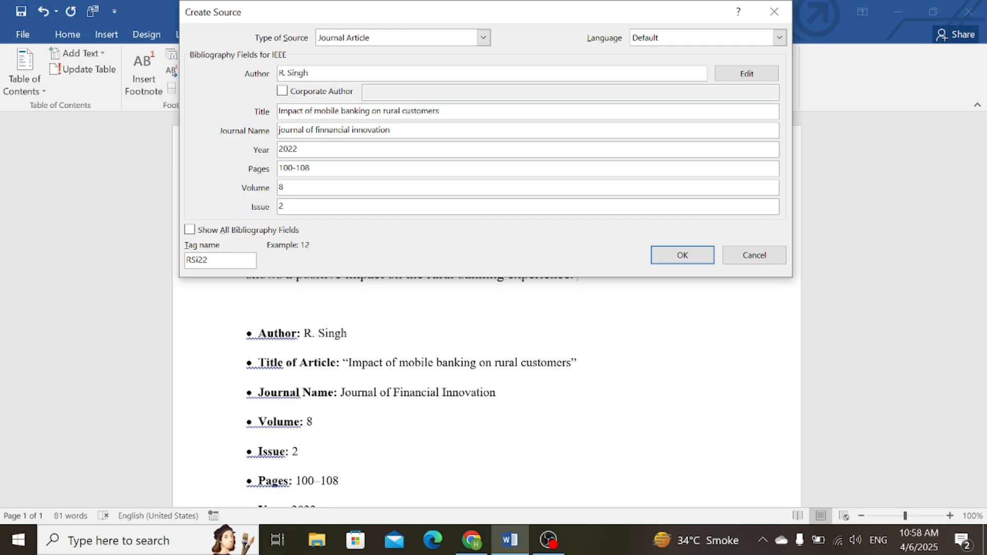
mouse_move(383, 269)
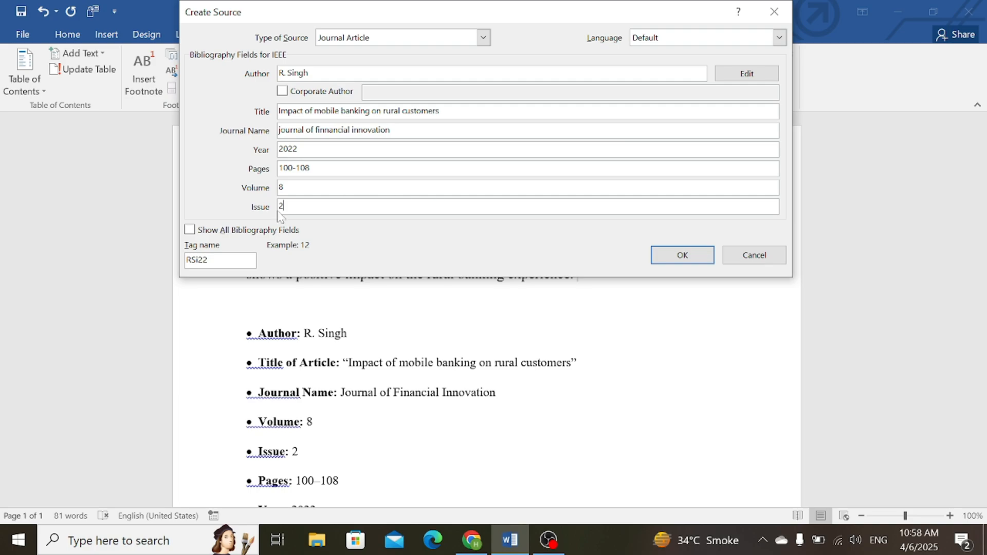
- Show all bibliography fields, then save the source so the paragraph ends with [1]
left_click(190, 306)
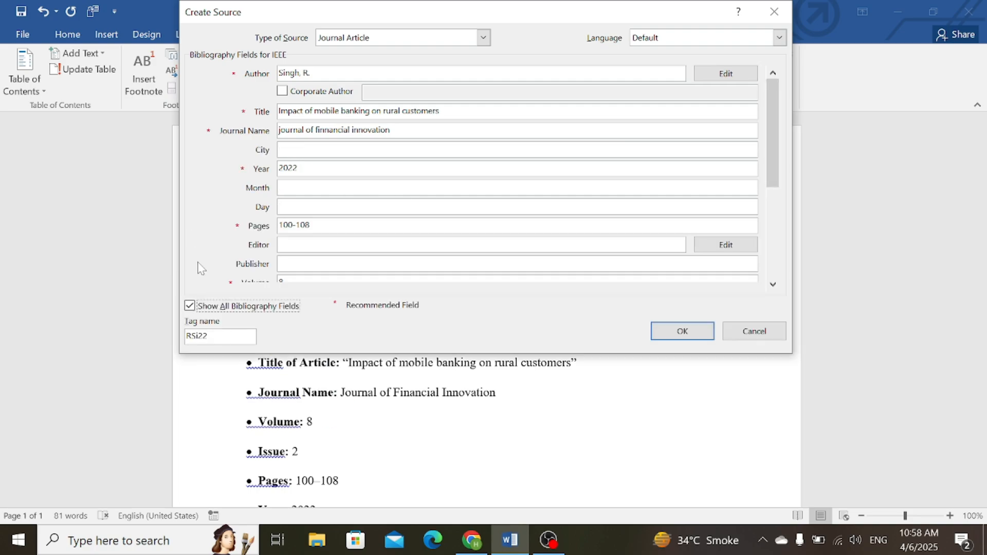
mouse_move(666, 353)
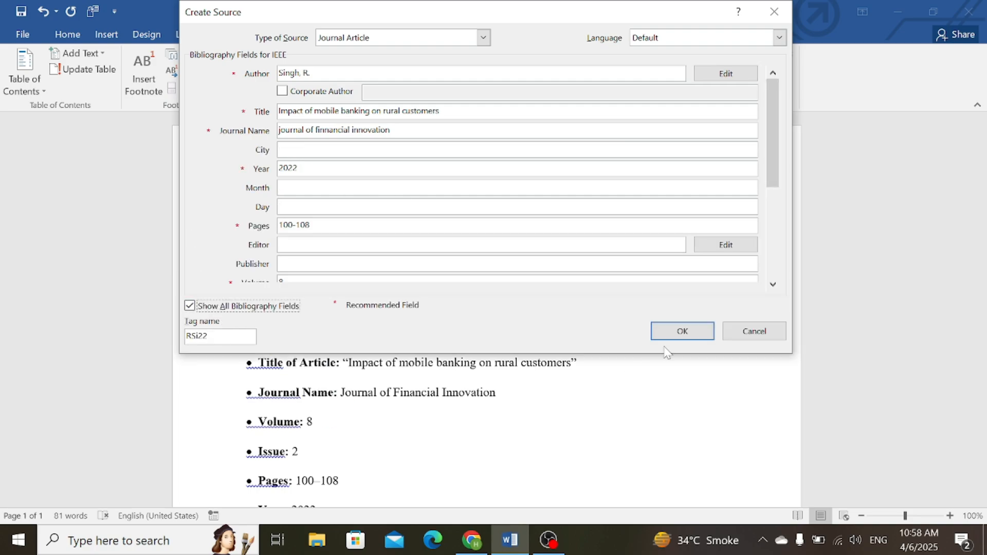
left_click(681, 331)
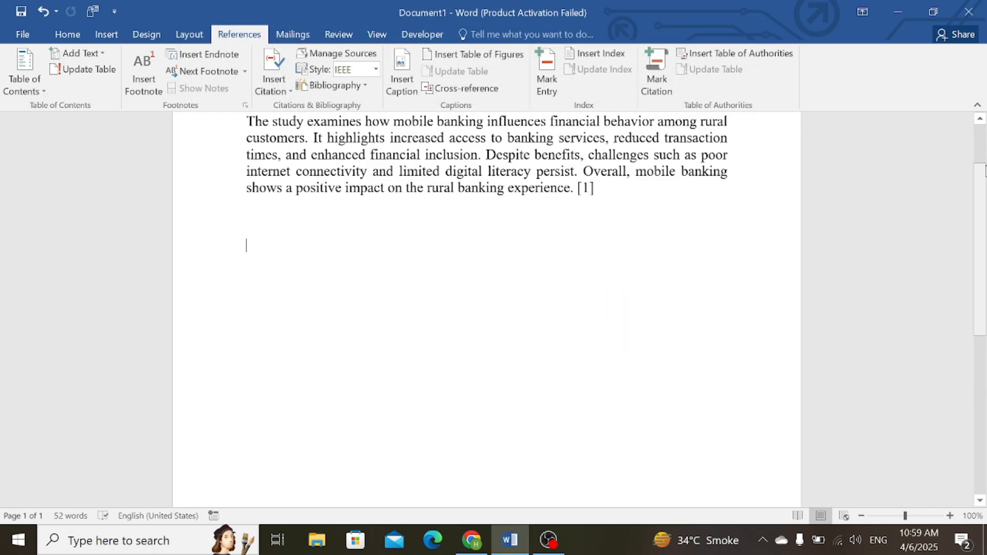
- Insert a built-in References section listing R. Singh's 2022 article as entry [1]
scroll("down", 3)
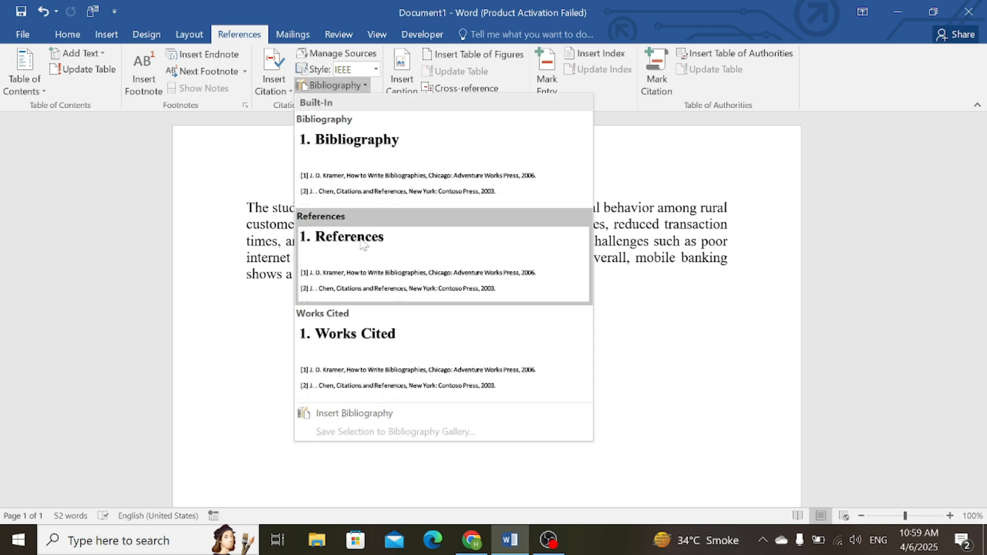
left_click(340, 237)
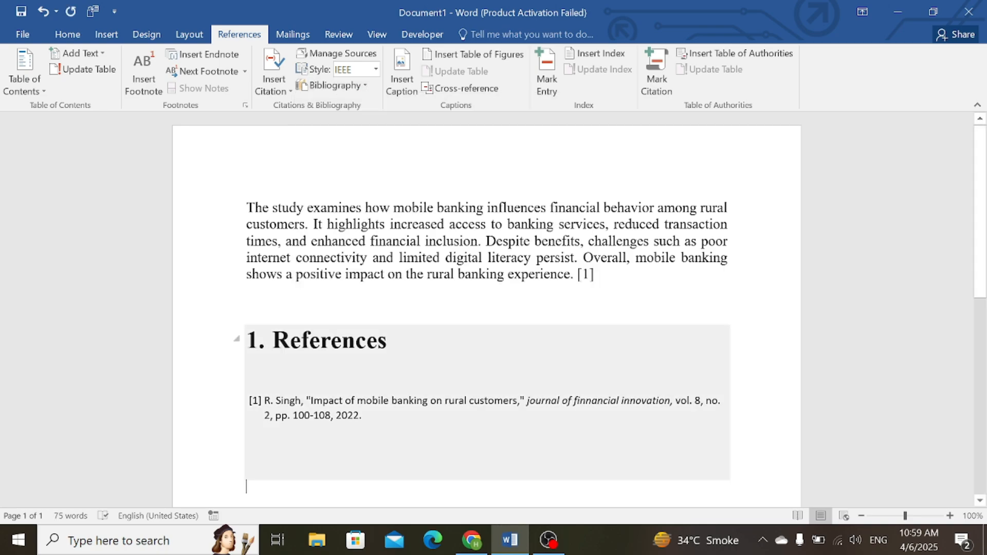